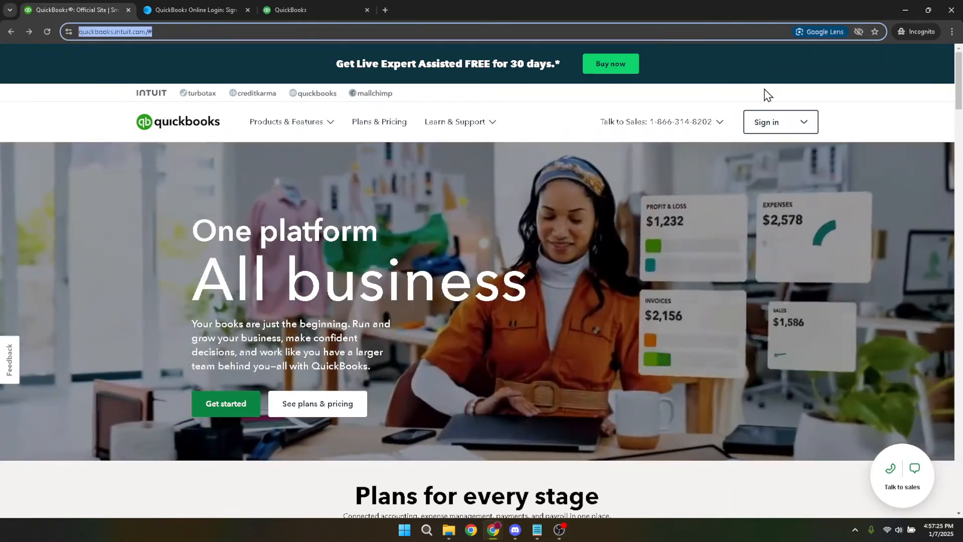
# - Reach the Intuit QuickBooks sign-in page with the saved account email filled in
pyautogui.click(780, 122)
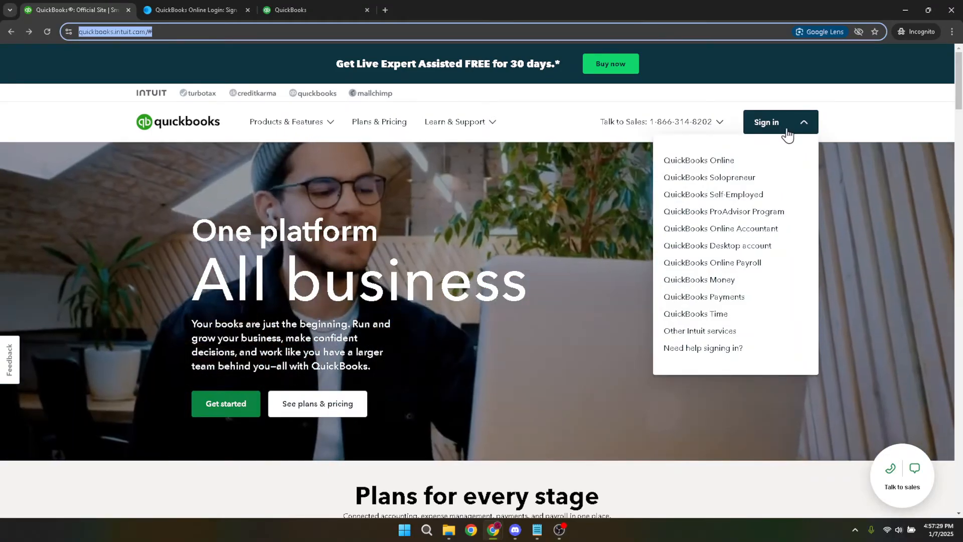
pyautogui.click(579, 146)
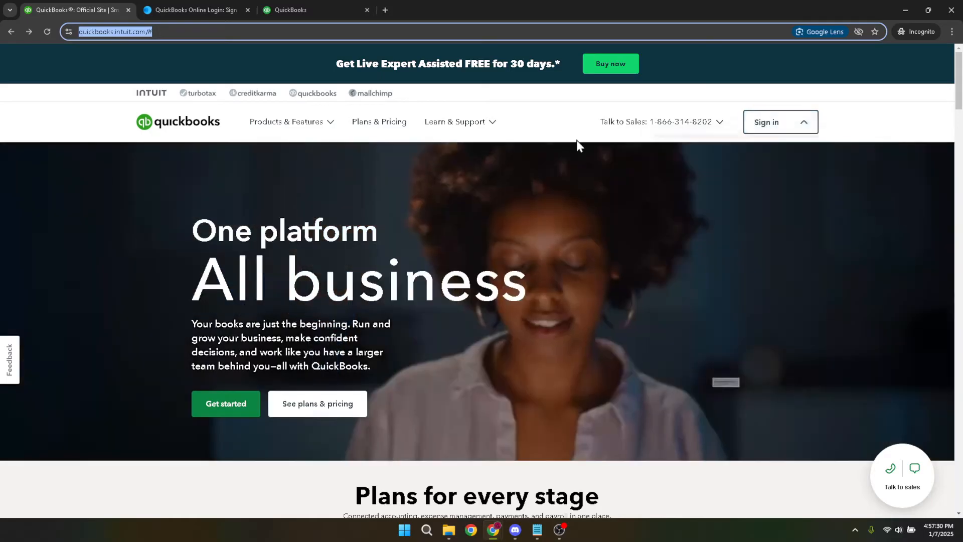
pyautogui.click(191, 10)
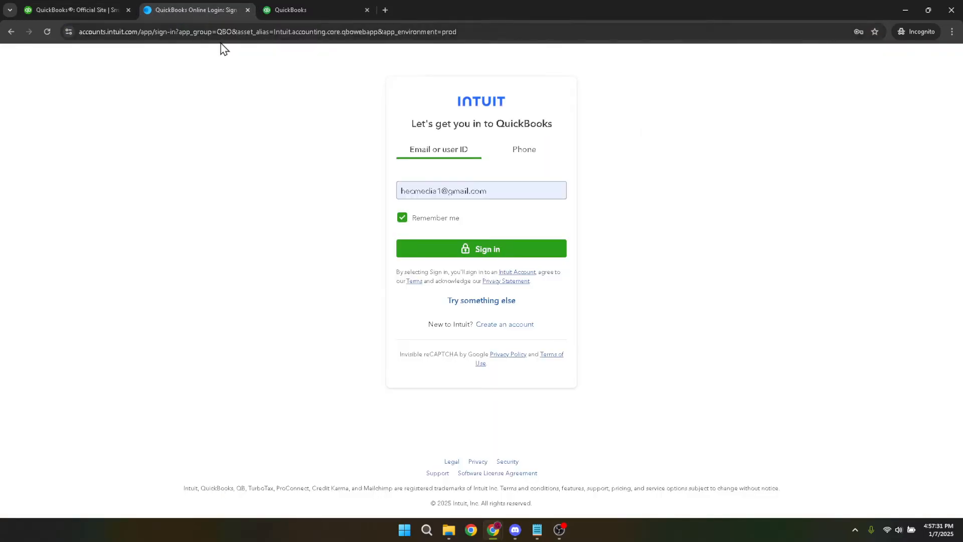
pyautogui.click(501, 190)
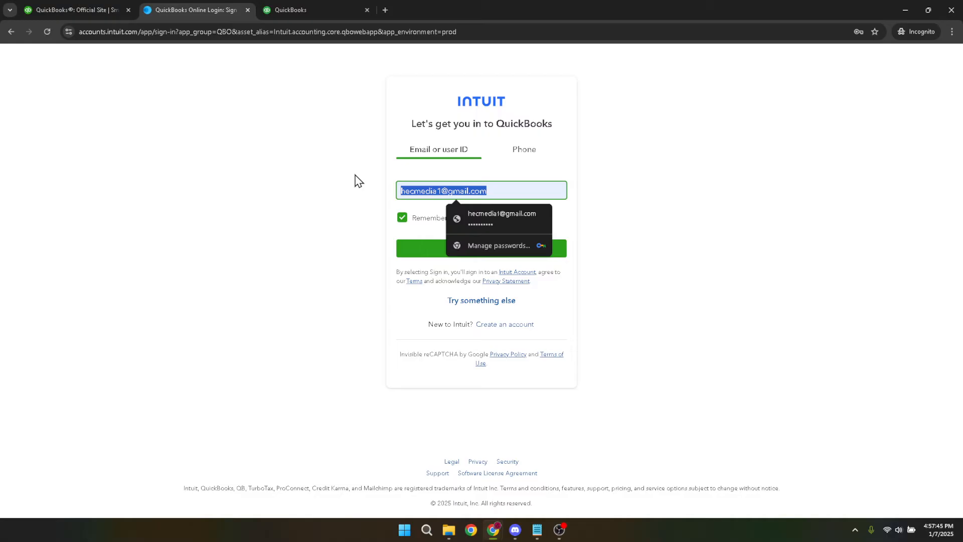
pyautogui.click(390, 220)
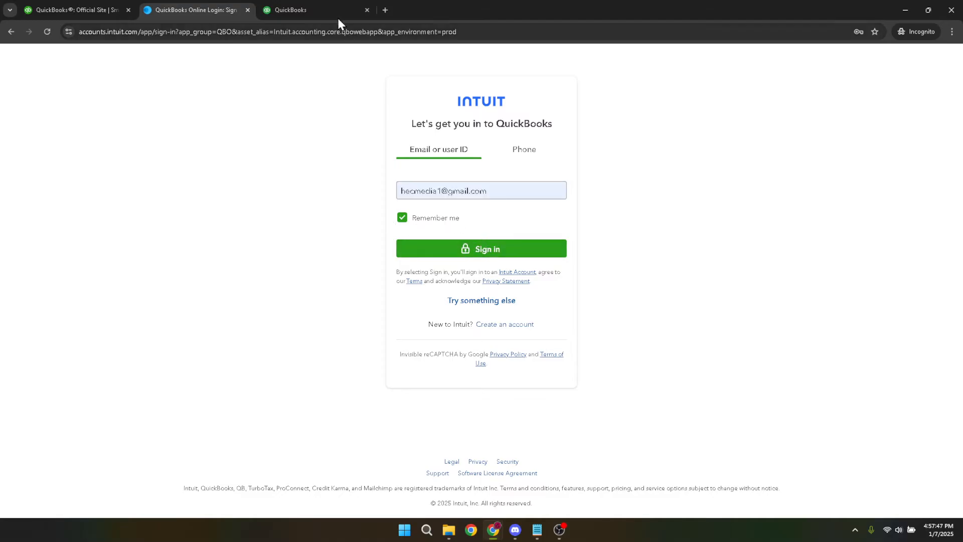
# - From the company dashboard, go to Reports to pull up the year-to-date Profit and Loss
pyautogui.click(481, 248)
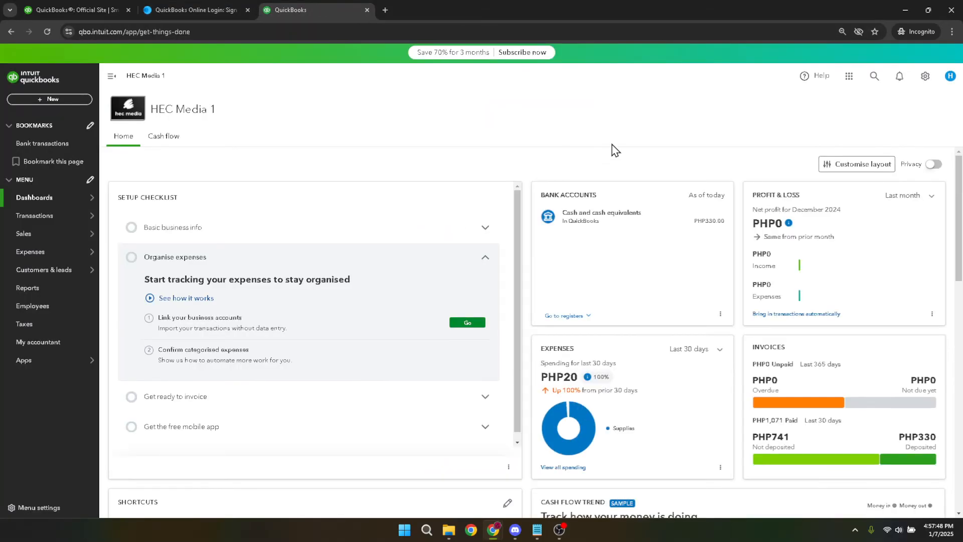
pyautogui.moveTo(848, 126)
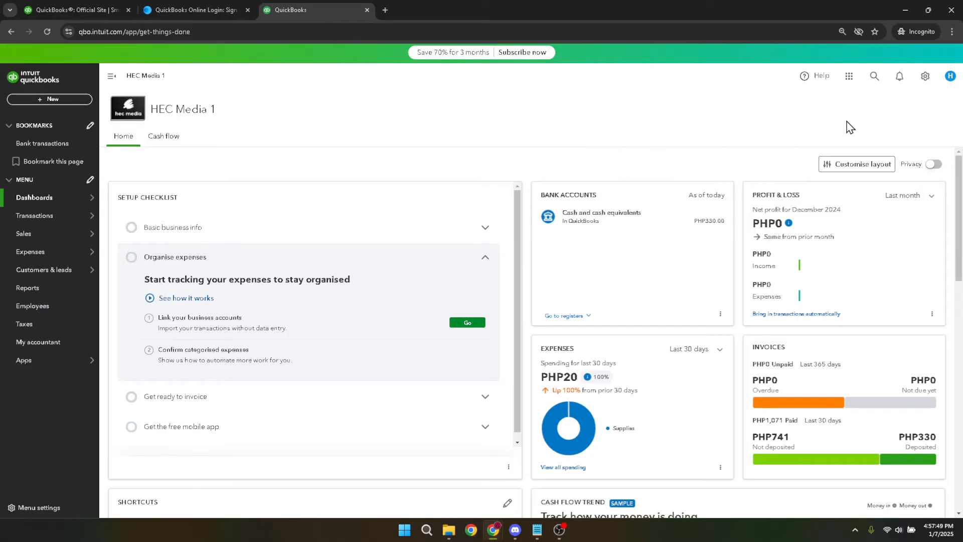
pyautogui.moveTo(33, 295)
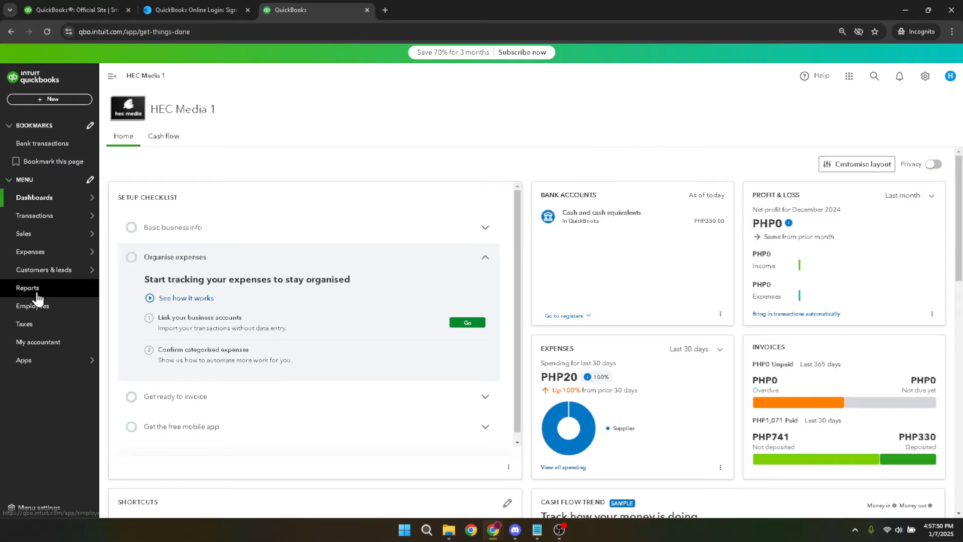
pyautogui.click(27, 287)
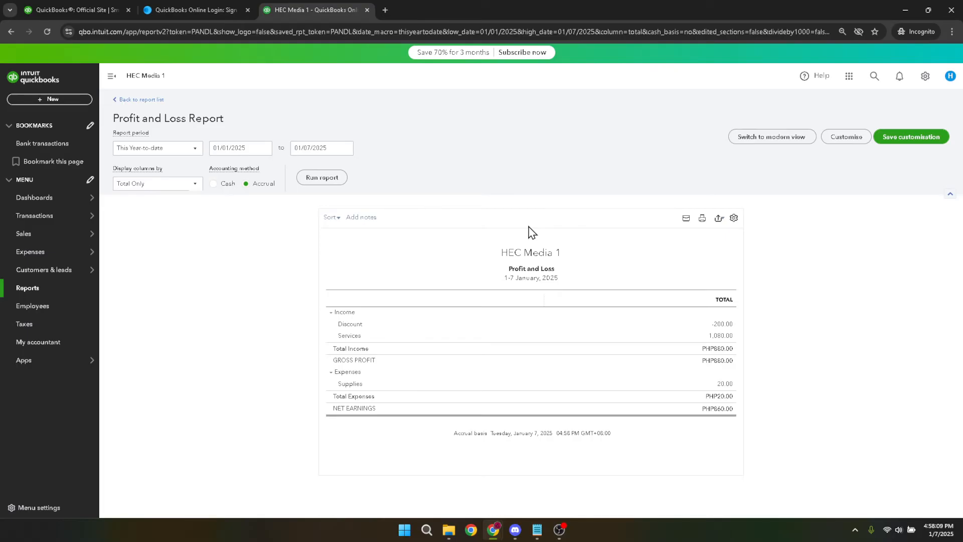
pyautogui.moveTo(757, 120)
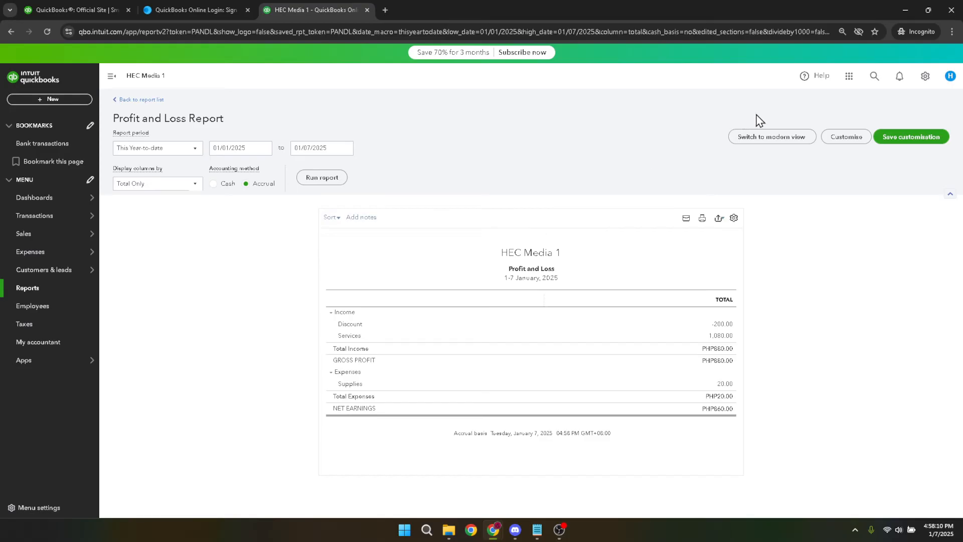
pyautogui.moveTo(763, 139)
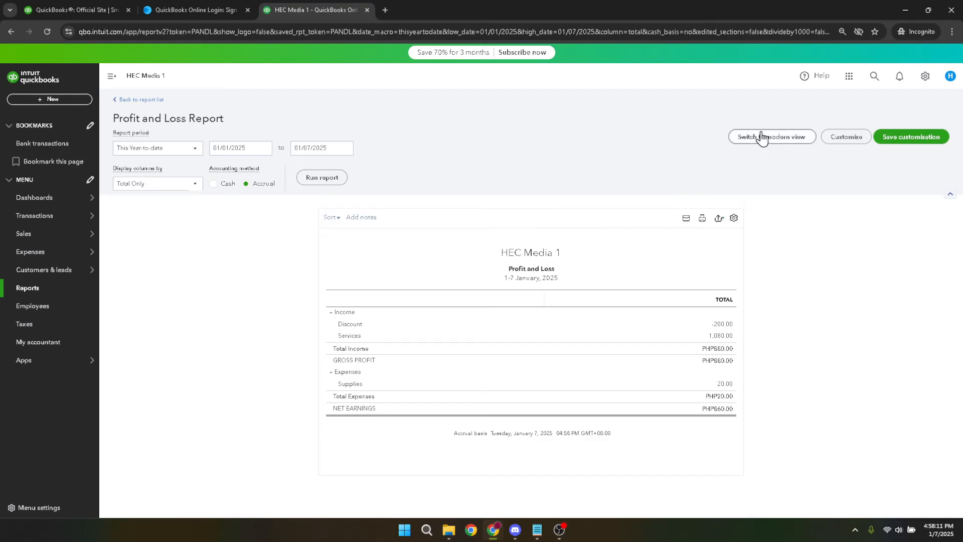
pyautogui.moveTo(773, 139)
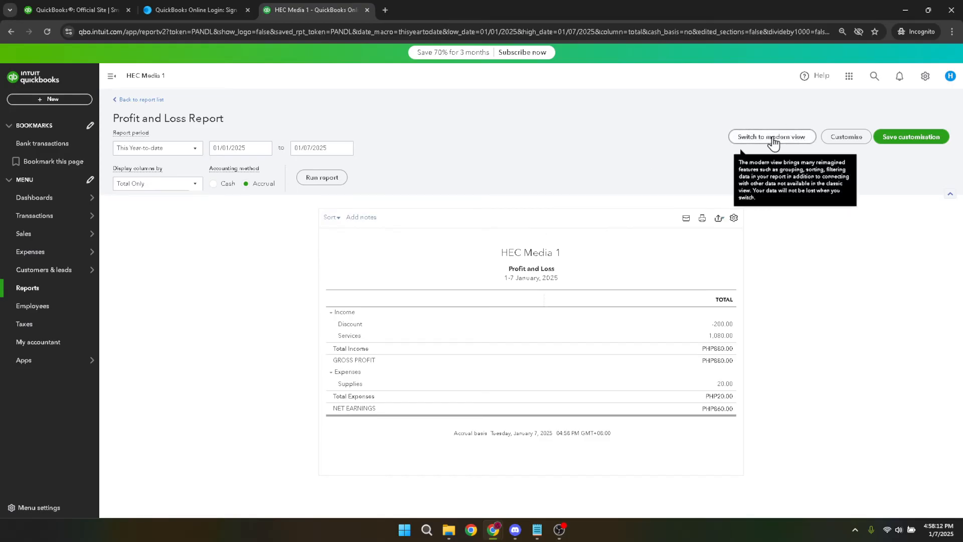
pyautogui.click(772, 137)
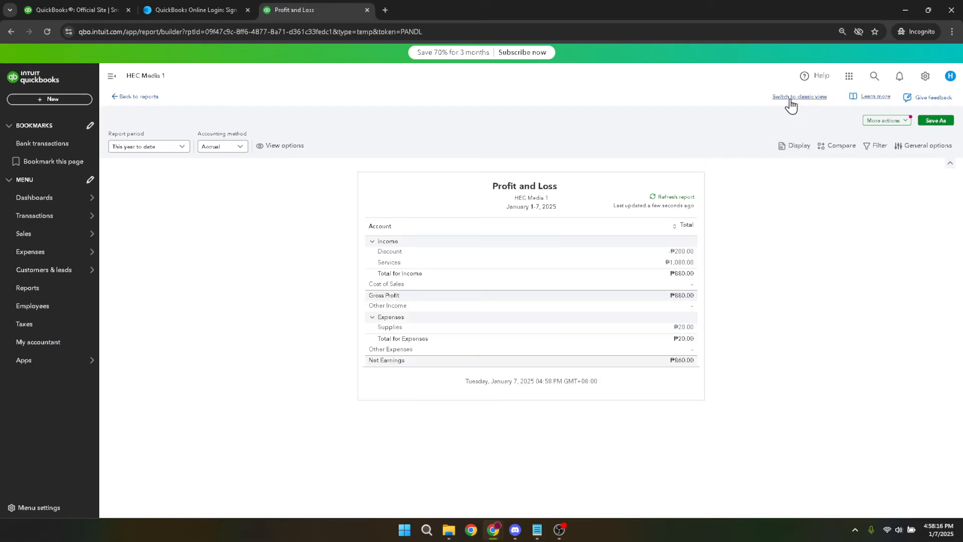
pyautogui.click(800, 96)
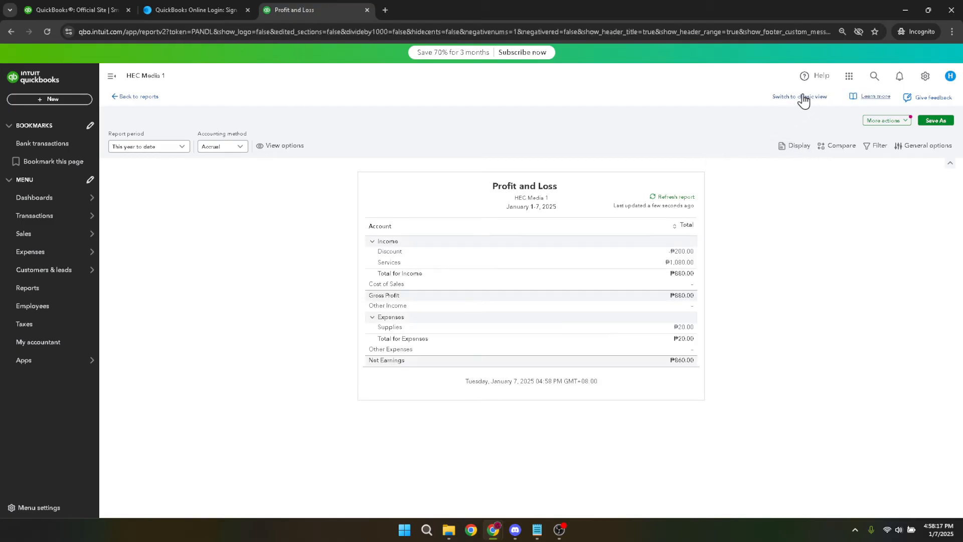
pyautogui.click(800, 97)
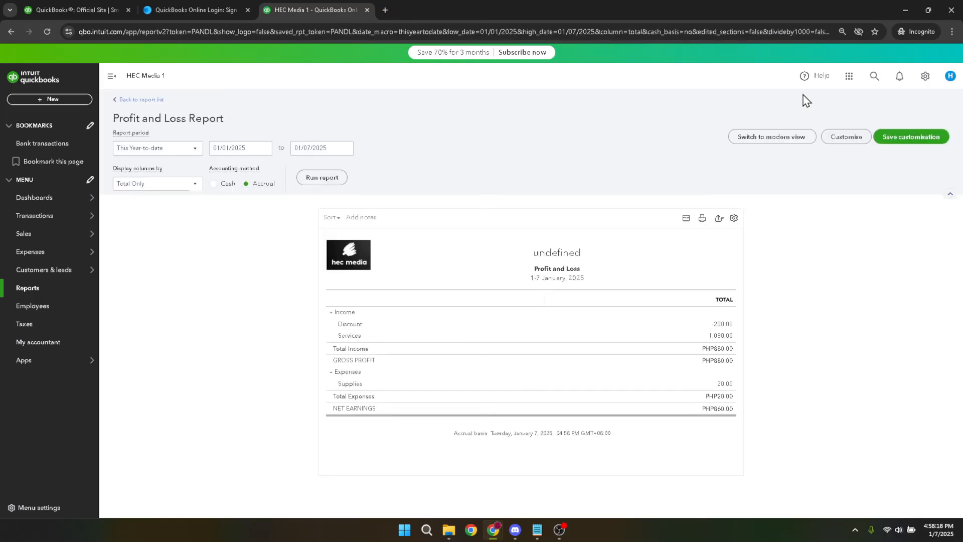
pyautogui.moveTo(784, 136)
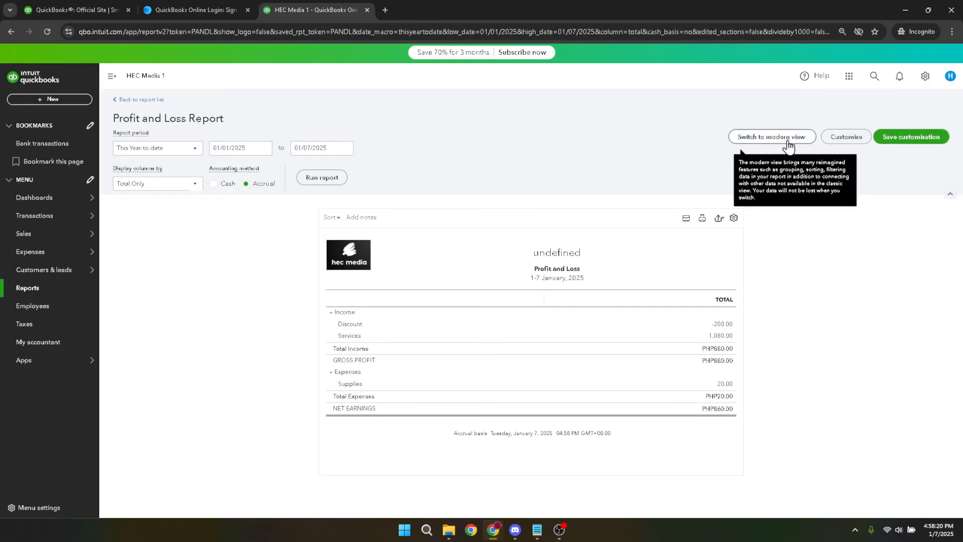
pyautogui.moveTo(757, 167)
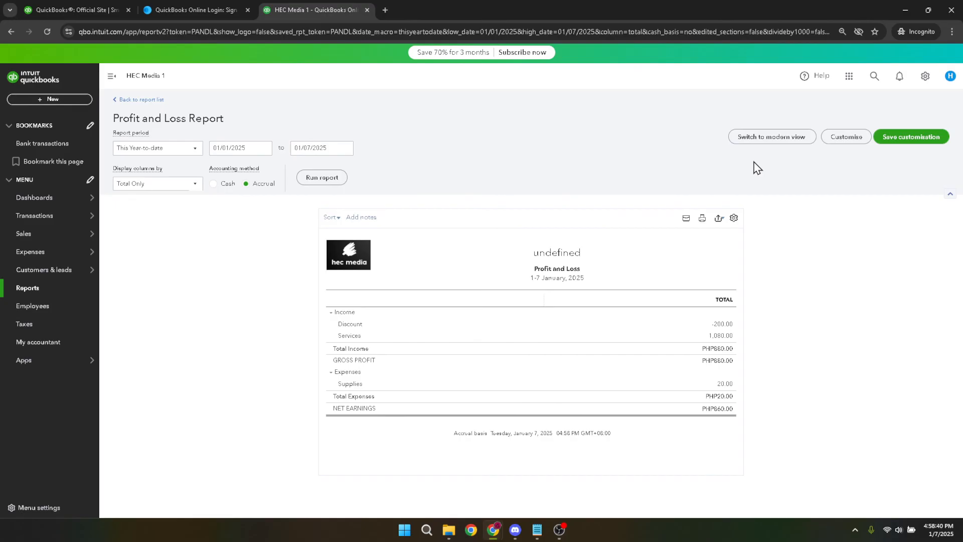
pyautogui.moveTo(568, 254)
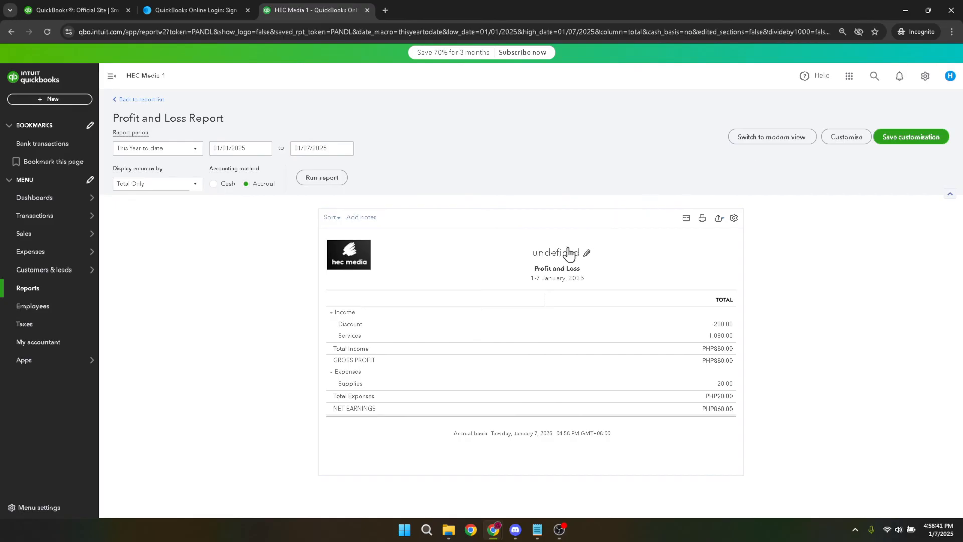
pyautogui.moveTo(521, 227)
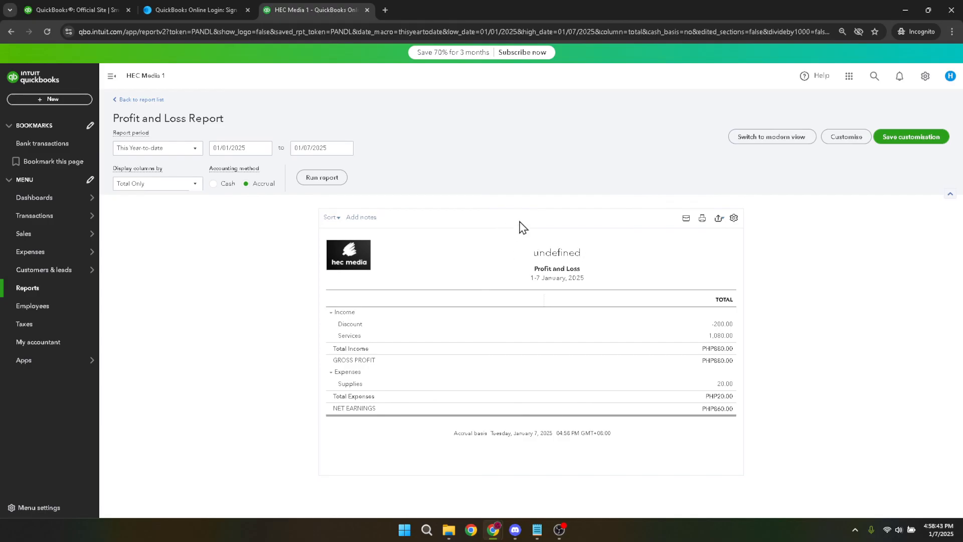
pyautogui.moveTo(560, 212)
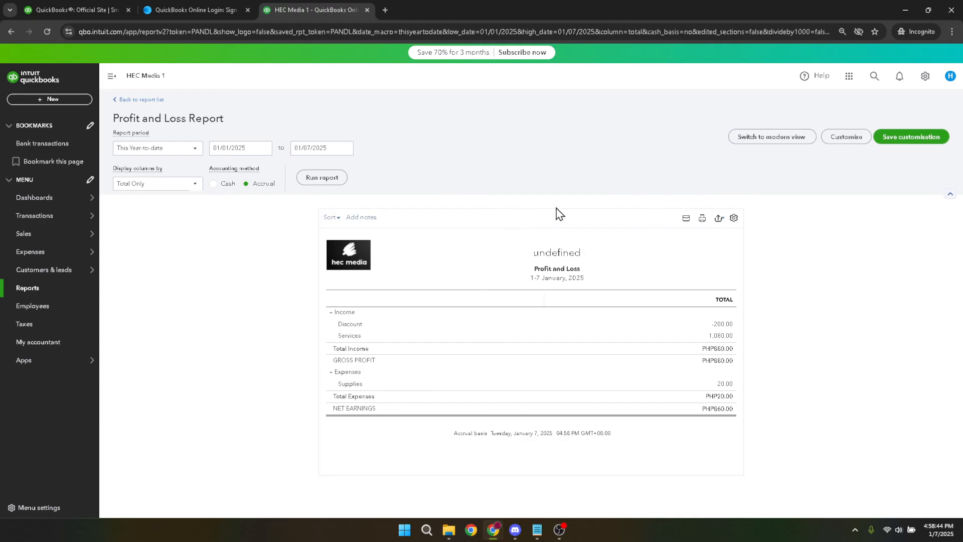
pyautogui.moveTo(563, 207)
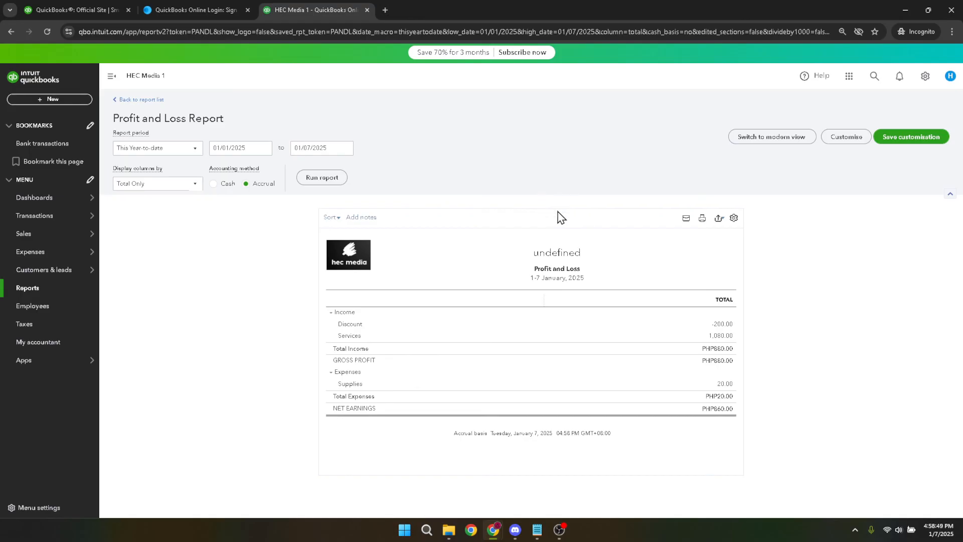
pyautogui.moveTo(629, 221)
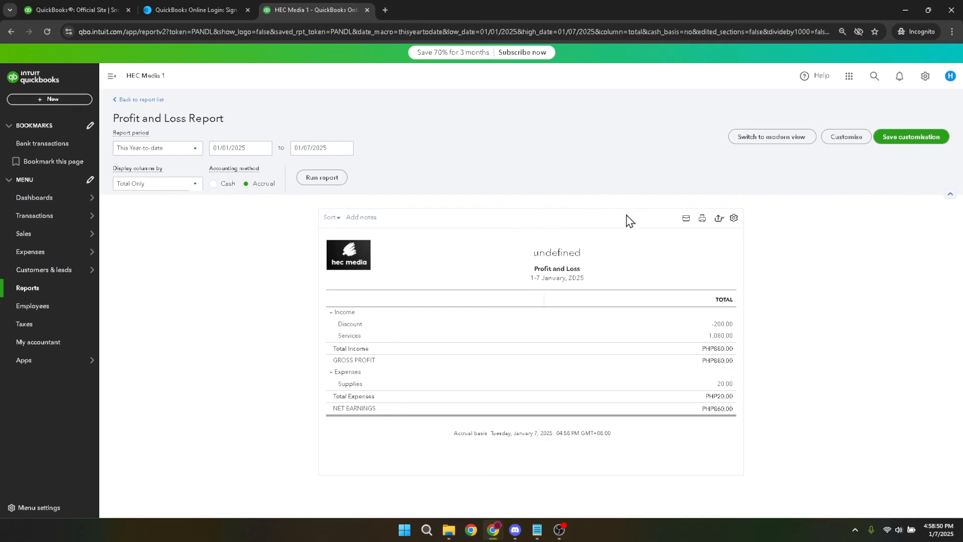
pyautogui.moveTo(608, 224)
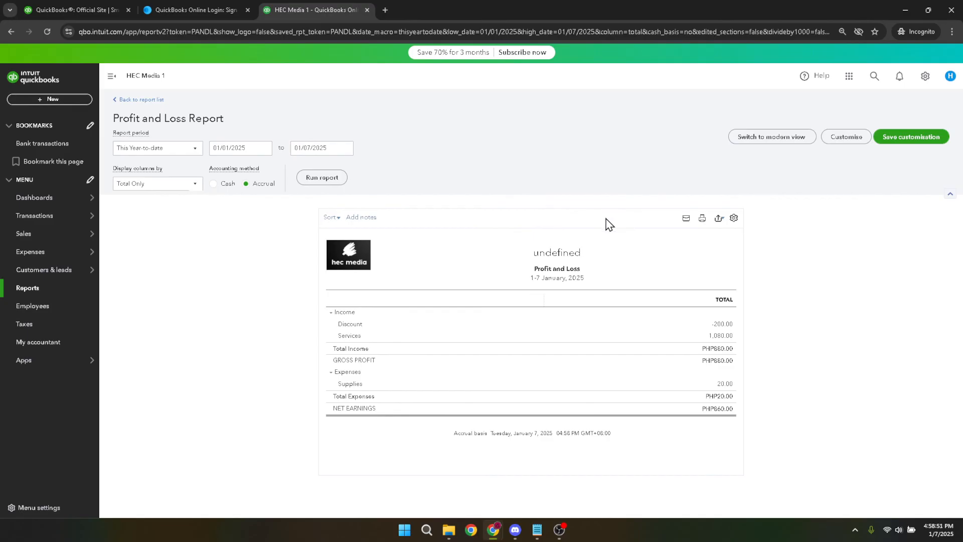